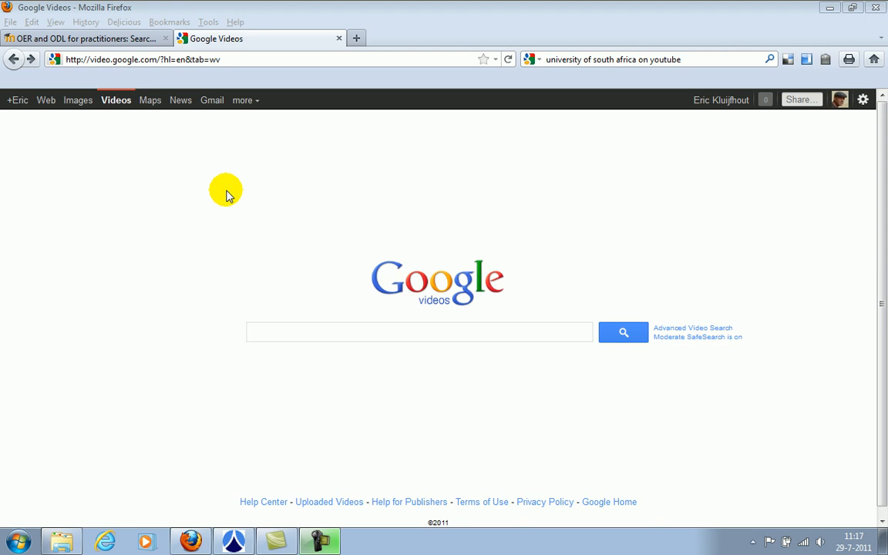
{"action": "mouse_move", "coordinate": [228, 188]}
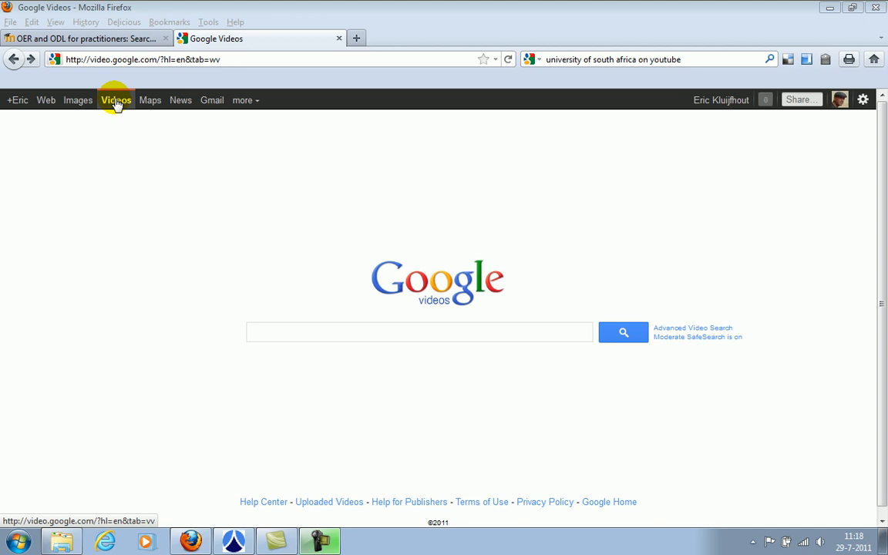
- Search Google Videos for 'distance learning', then return to the plain web search page
{"action": "left_click", "coordinate": [419, 331]}
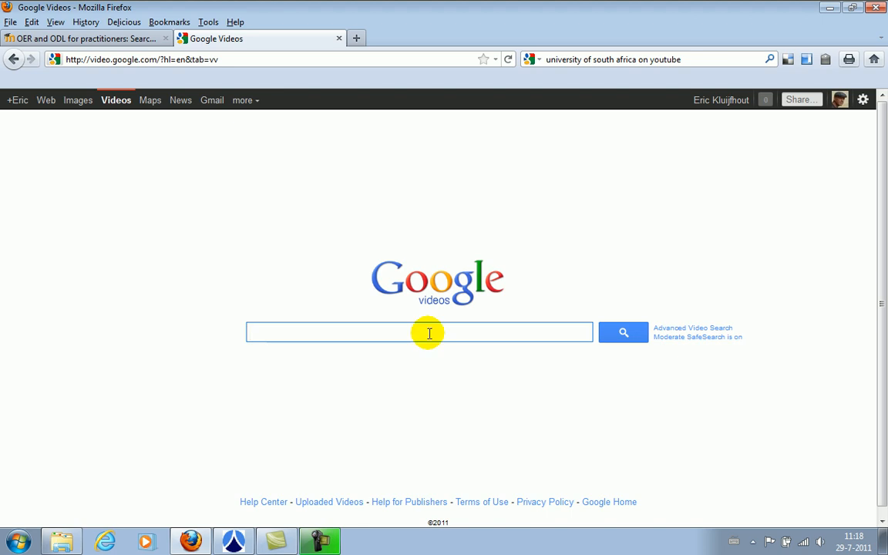
{"action": "type", "text": "d"}
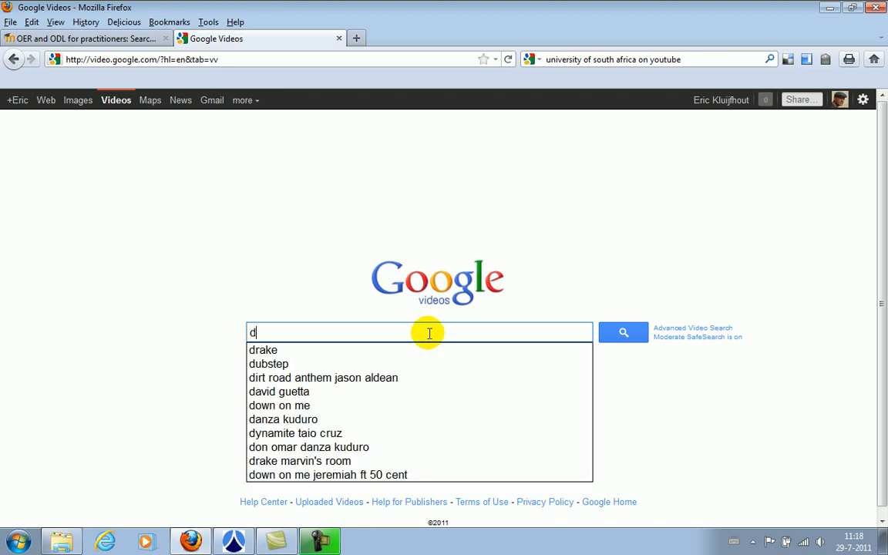
{"action": "type", "text": "istance learning"}
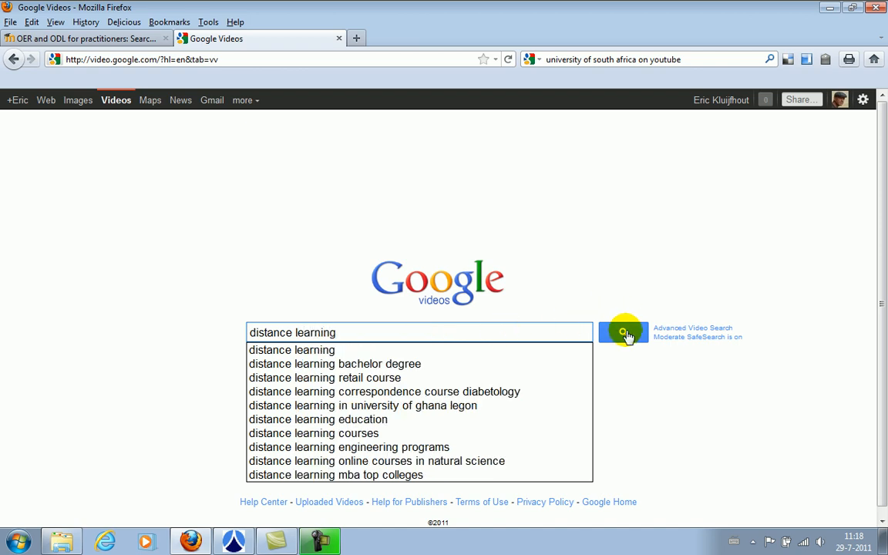
{"action": "left_click", "coordinate": [623, 333]}
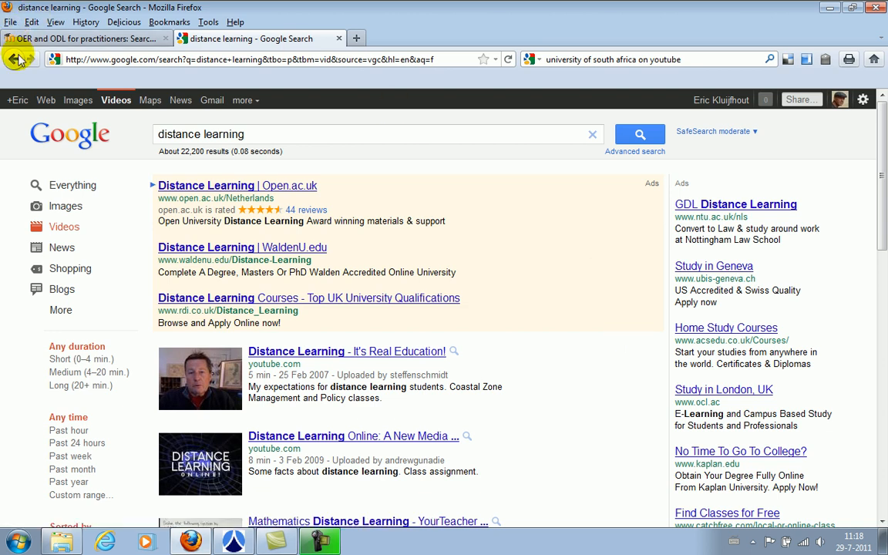
{"action": "left_click", "coordinate": [17, 59]}
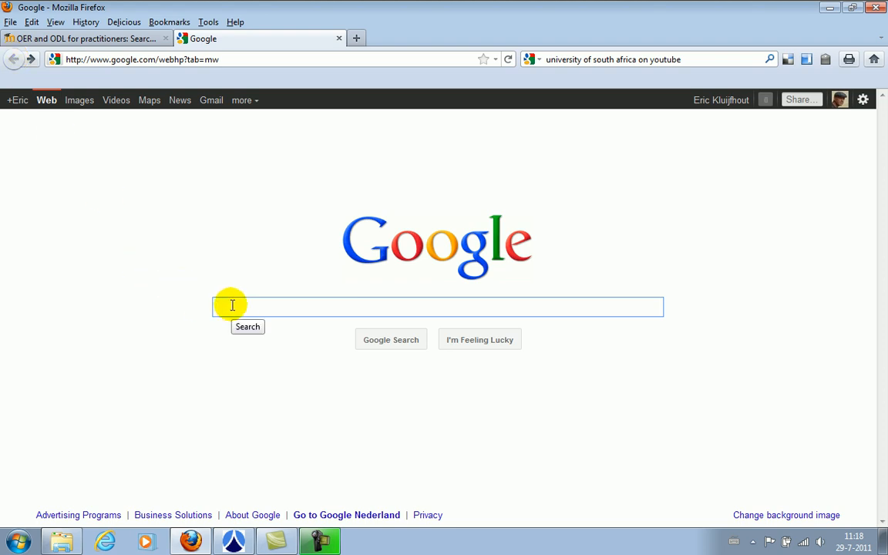
- Run a web search for 'distance learning' and browse its results narrowed to Videos
{"action": "type", "text": "distance learning"}
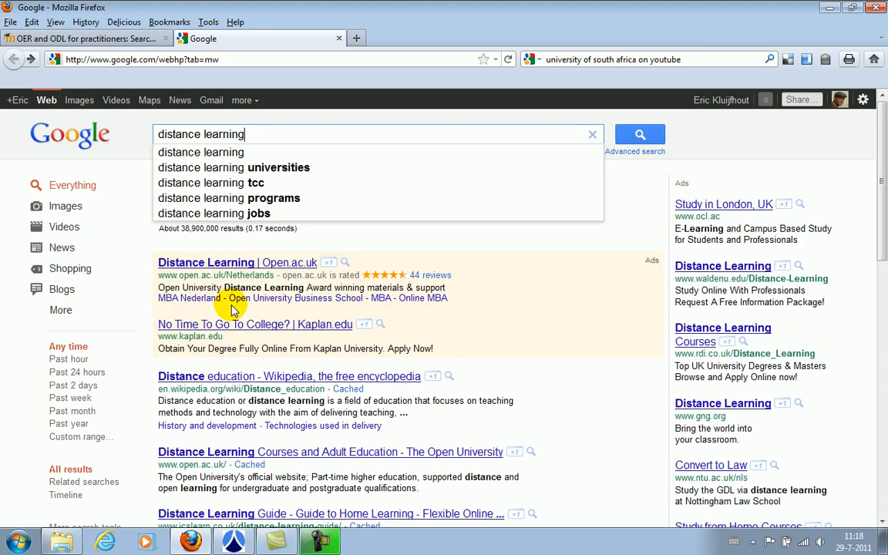
{"action": "mouse_move", "coordinate": [60, 207]}
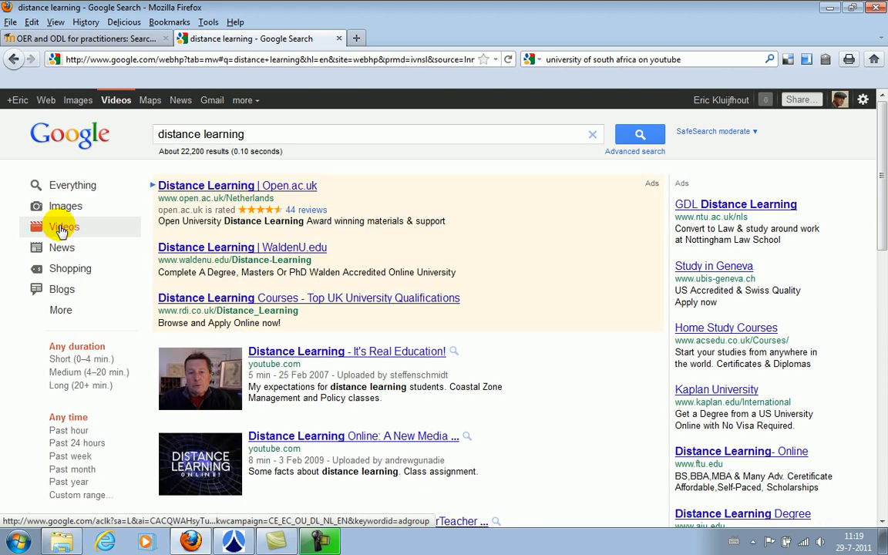
{"action": "scroll", "scroll_direction": "down", "scroll_amount": 3}
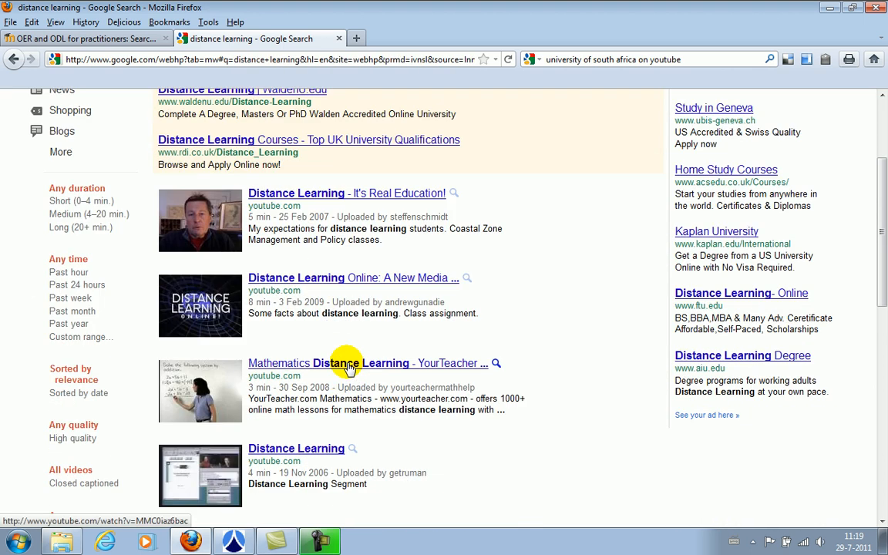